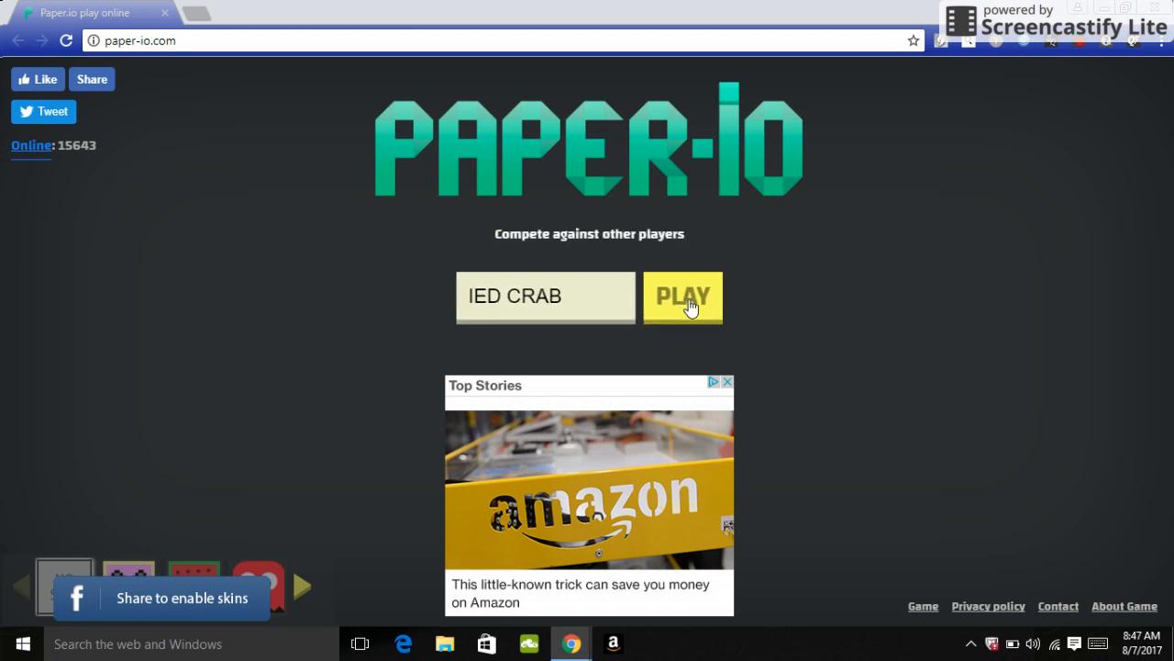
# - Start a round as IED CRAB and play until game over at 0.14%, a new best
pyautogui.click(682, 297)
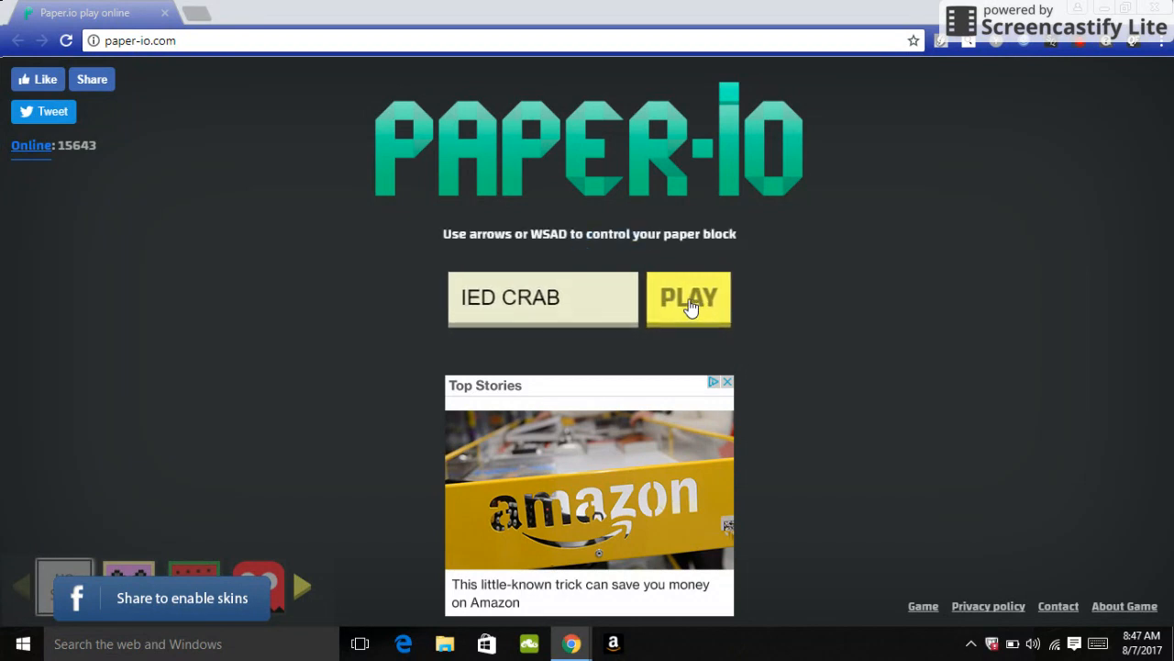
pyautogui.click(688, 297)
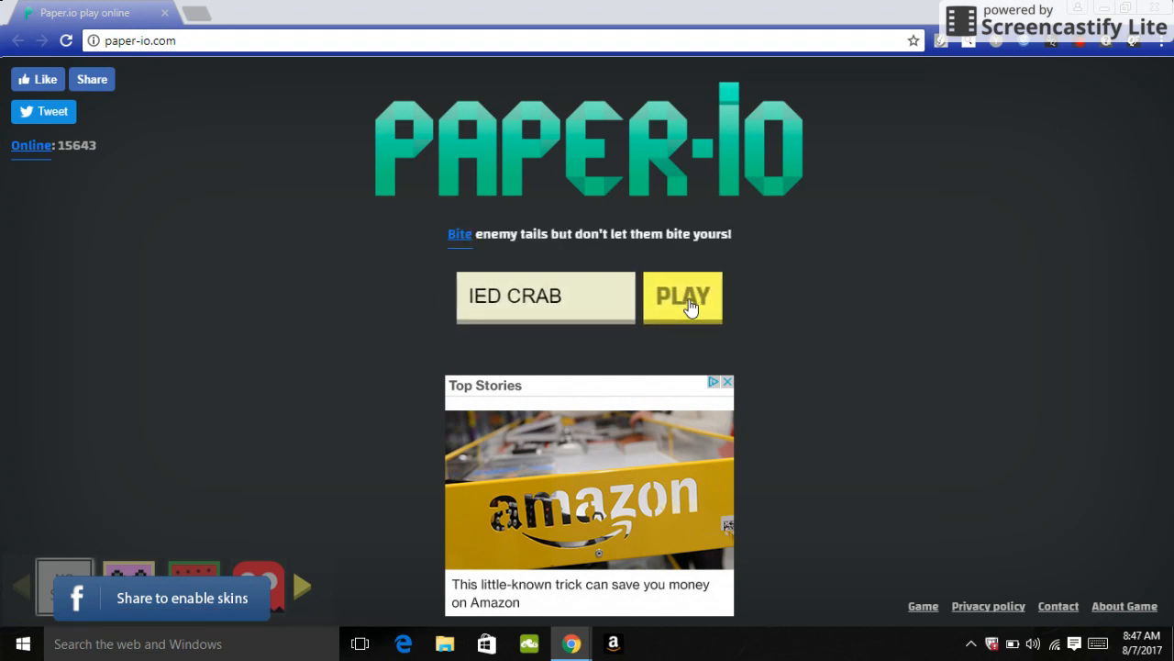
pyautogui.click(683, 298)
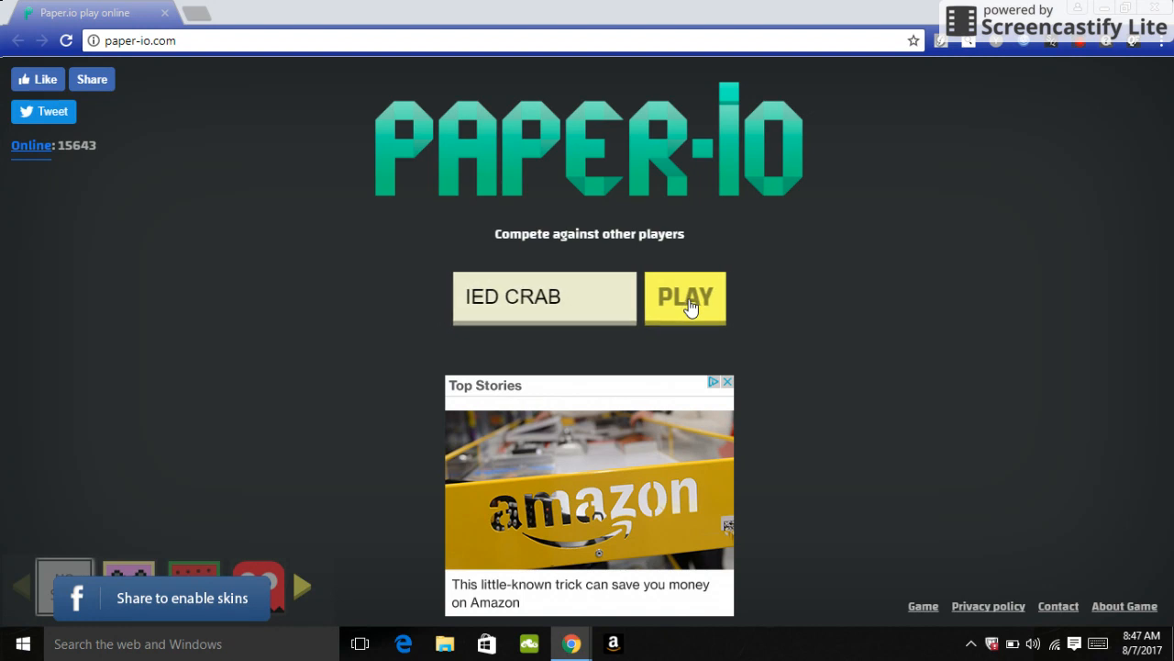
pyautogui.click(683, 298)
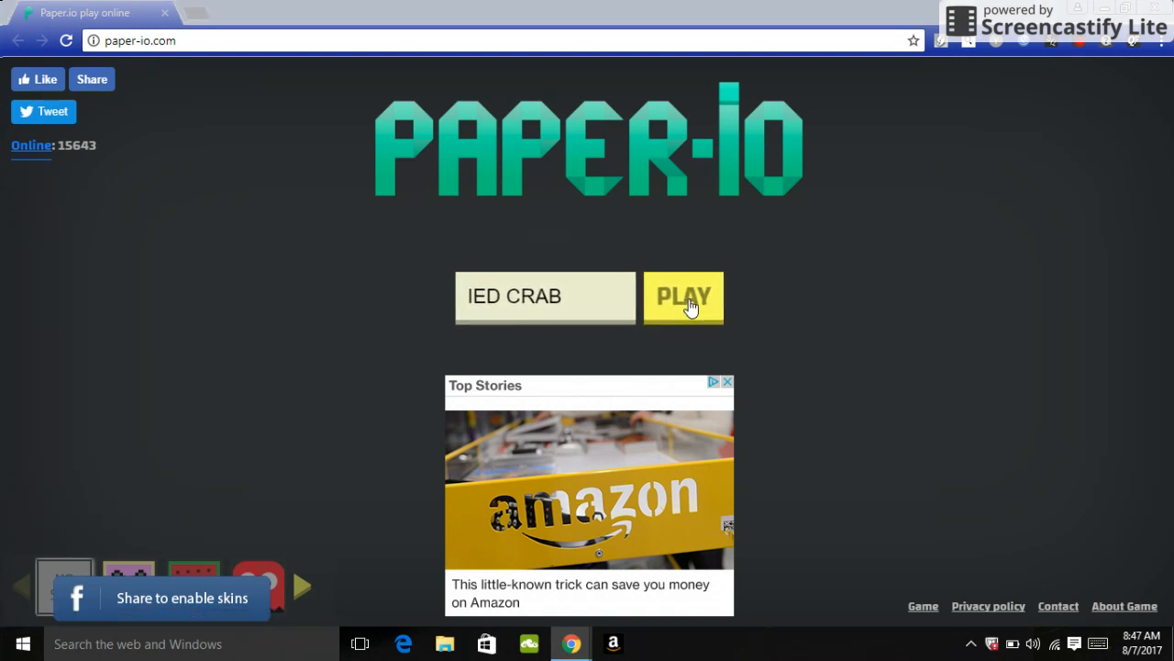
pyautogui.click(683, 298)
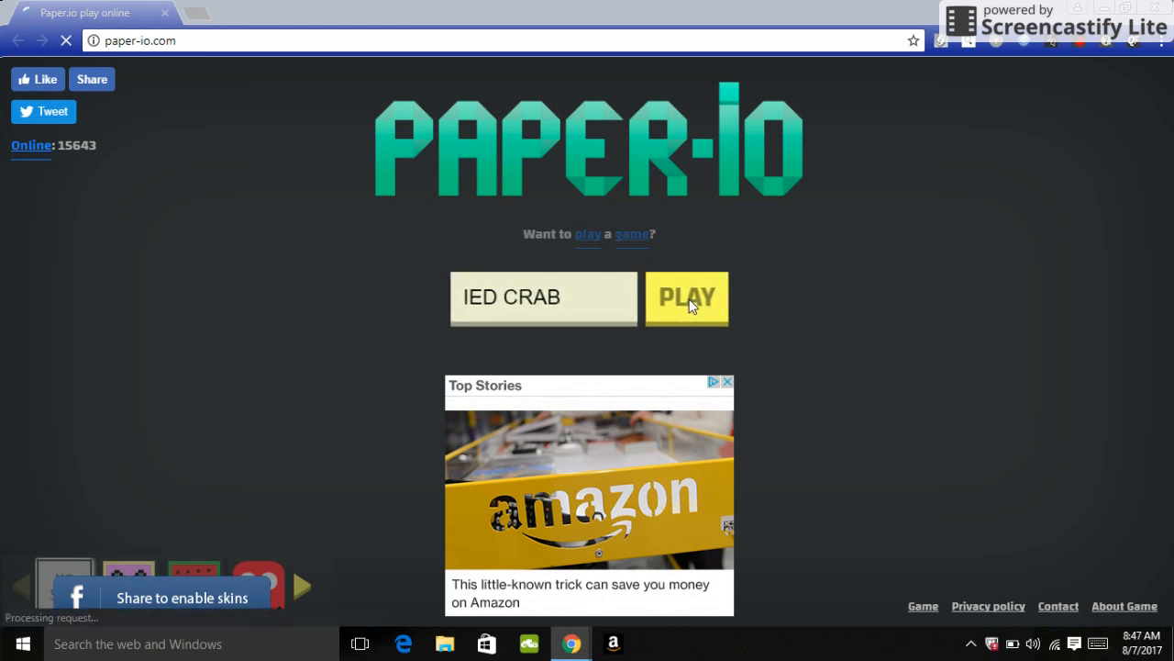
pyautogui.click(687, 297)
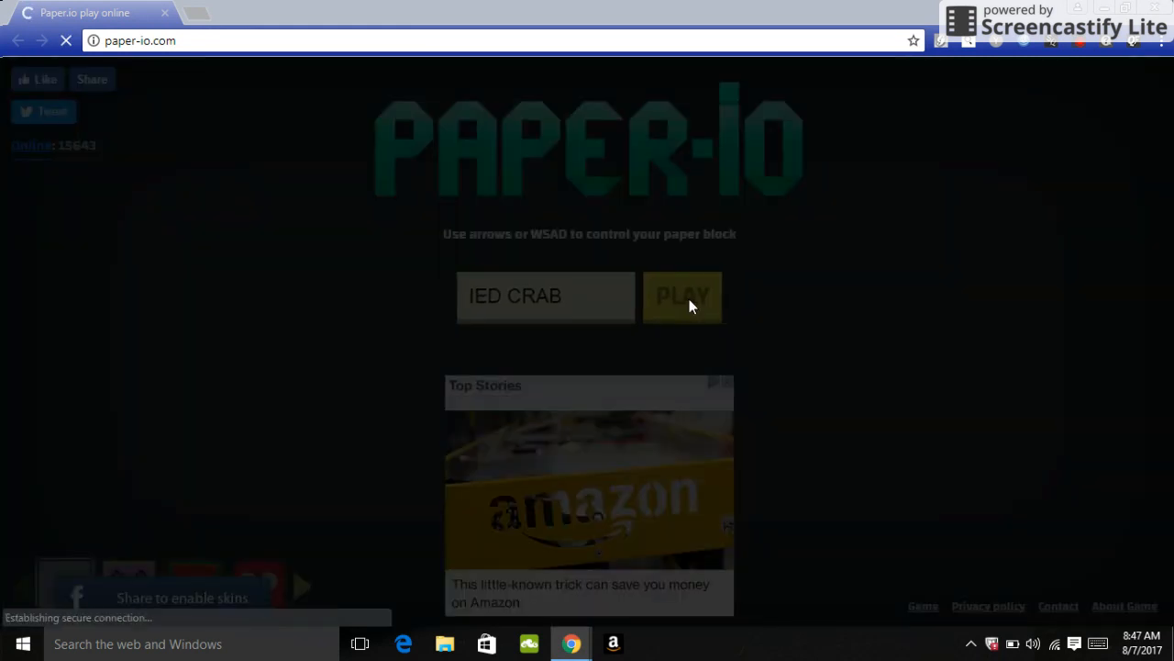
pyautogui.click(682, 295)
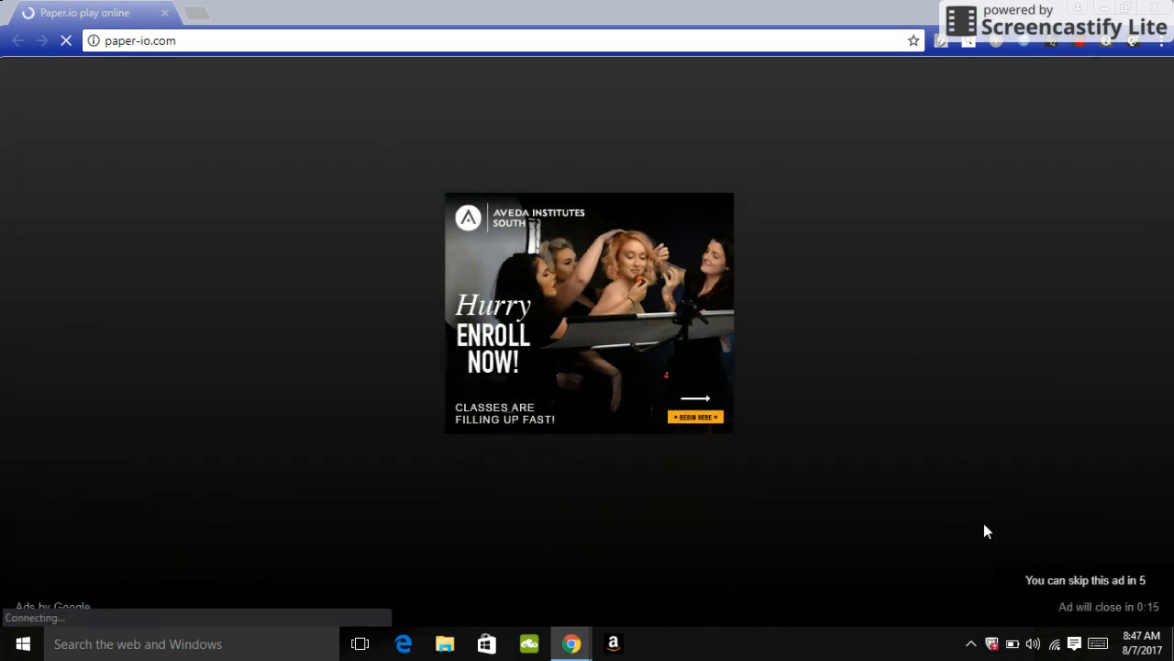
pyautogui.moveTo(1013, 550)
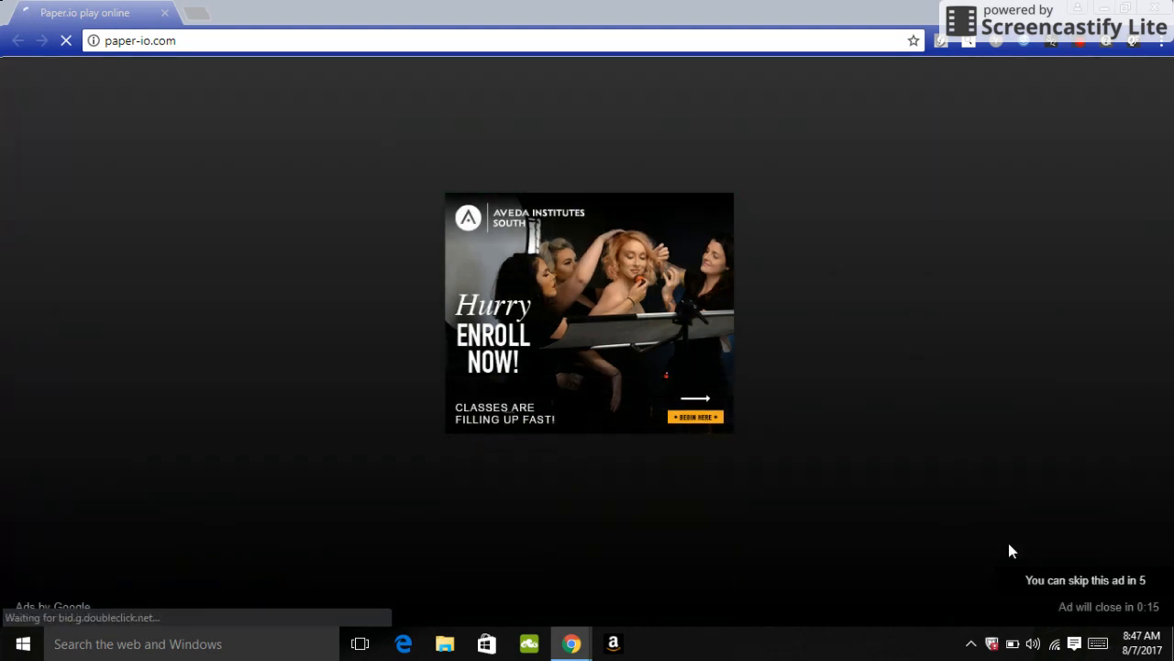
pyautogui.moveTo(1109, 591)
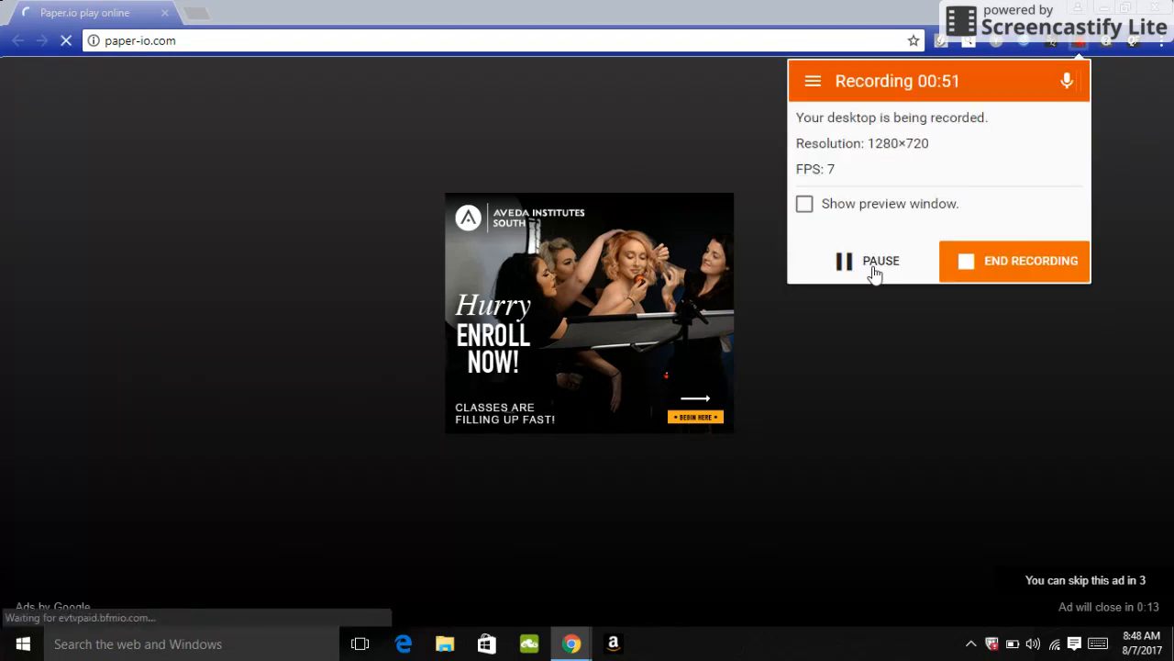
pyautogui.click(866, 261)
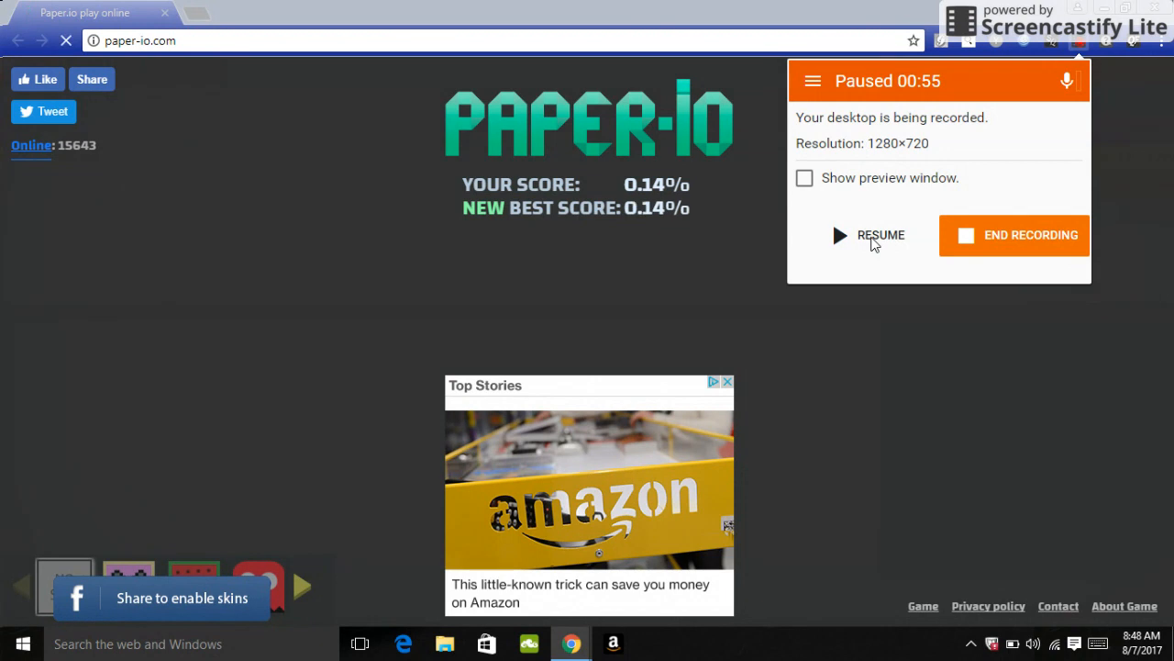
# - Play again from the score screen, ending at a new best of 0.73% after 26 seconds
pyautogui.click(866, 234)
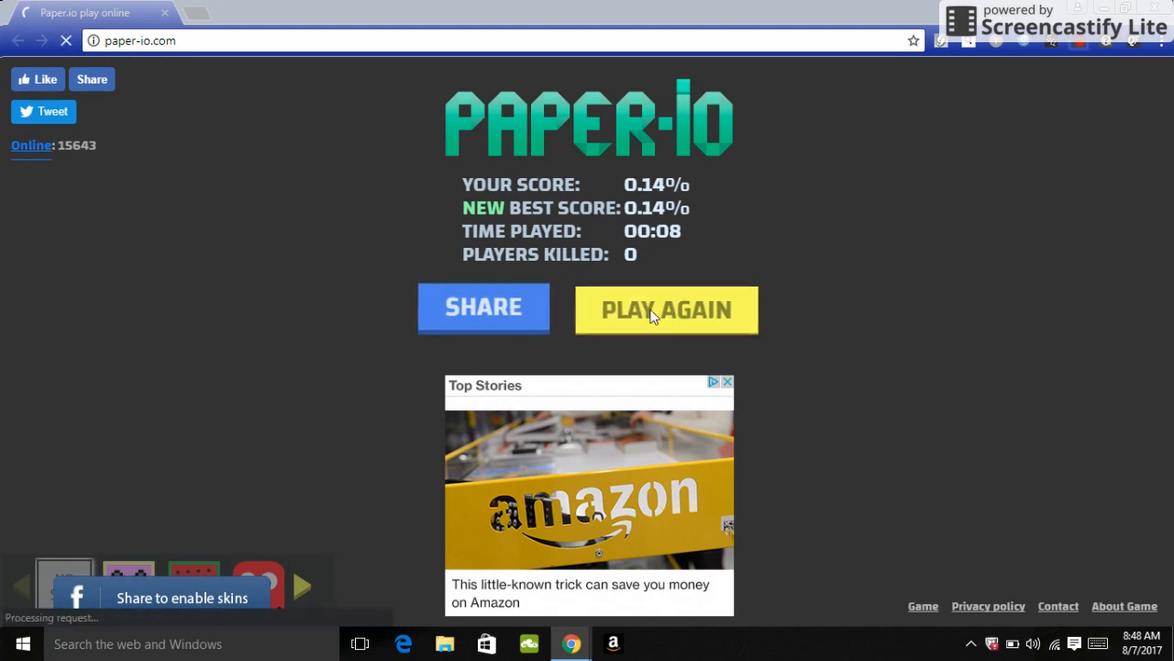
pyautogui.click(667, 308)
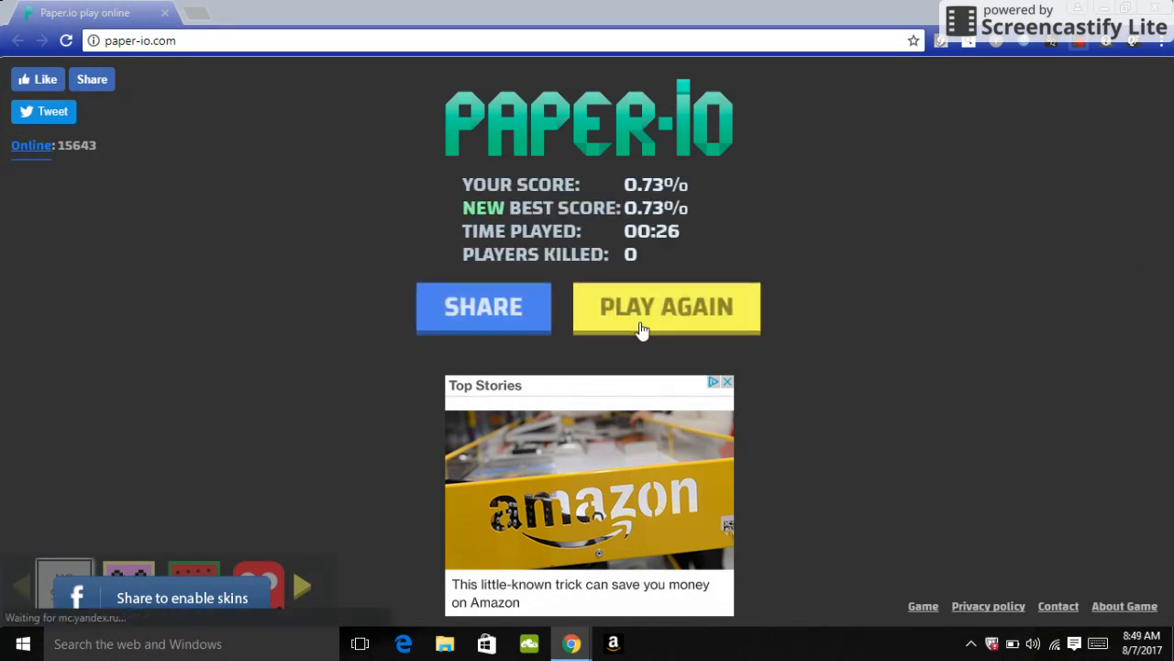
# - Play another round from the score screen, ending after 5 seconds at 0.14%
pyautogui.click(666, 307)
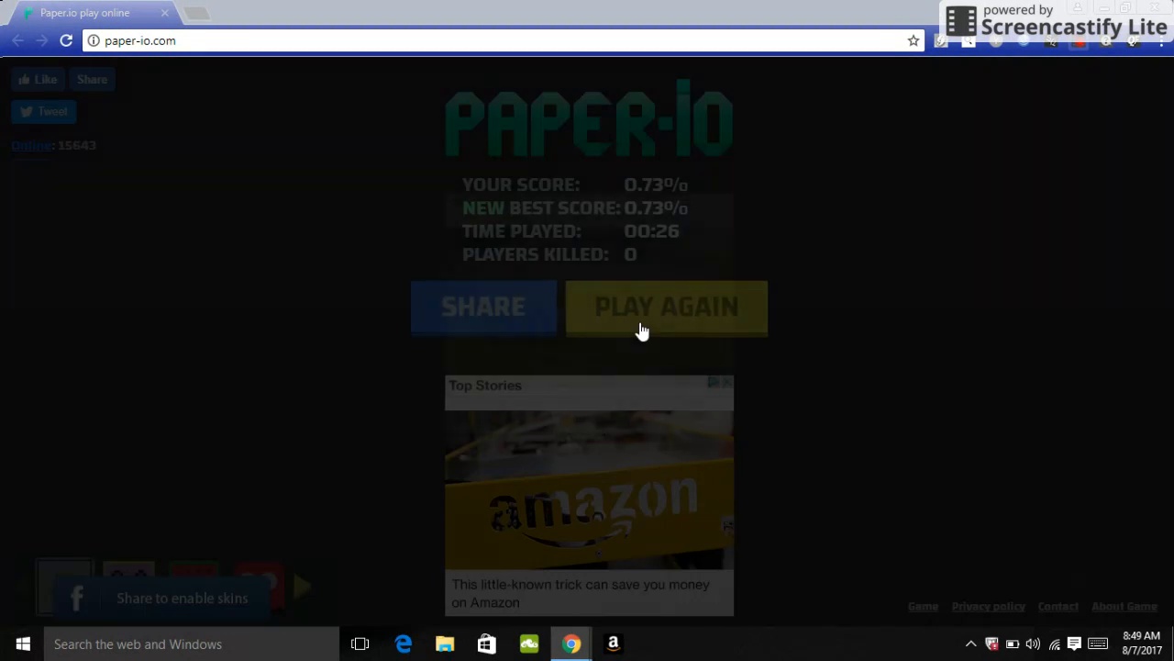
pyautogui.click(664, 306)
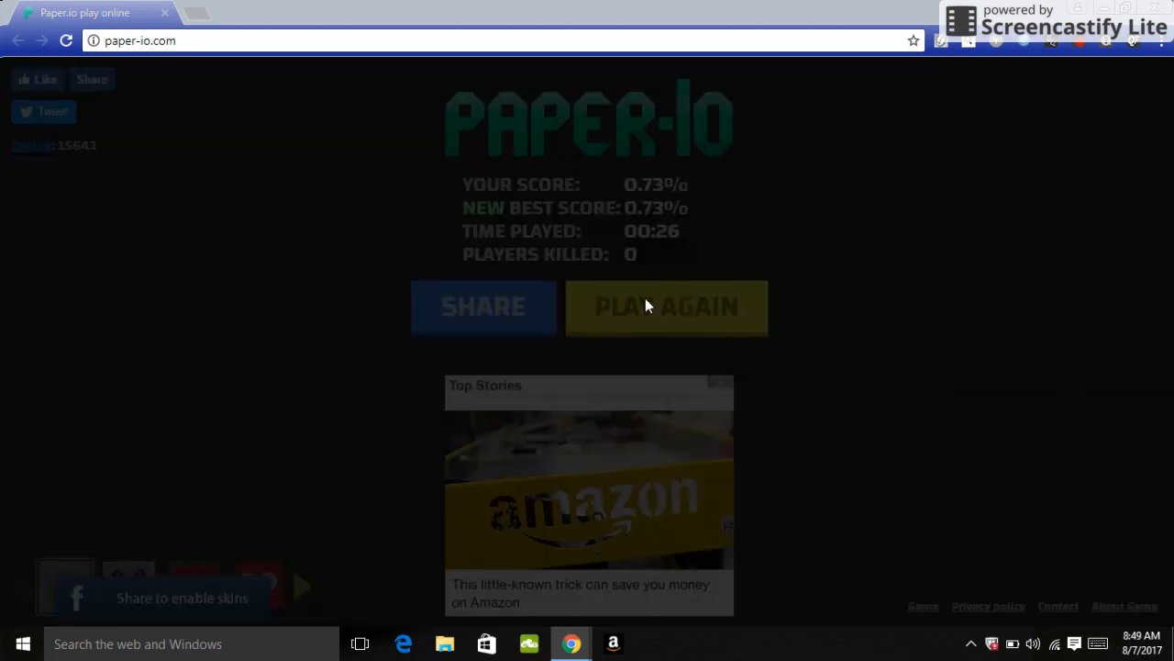
pyautogui.click(666, 306)
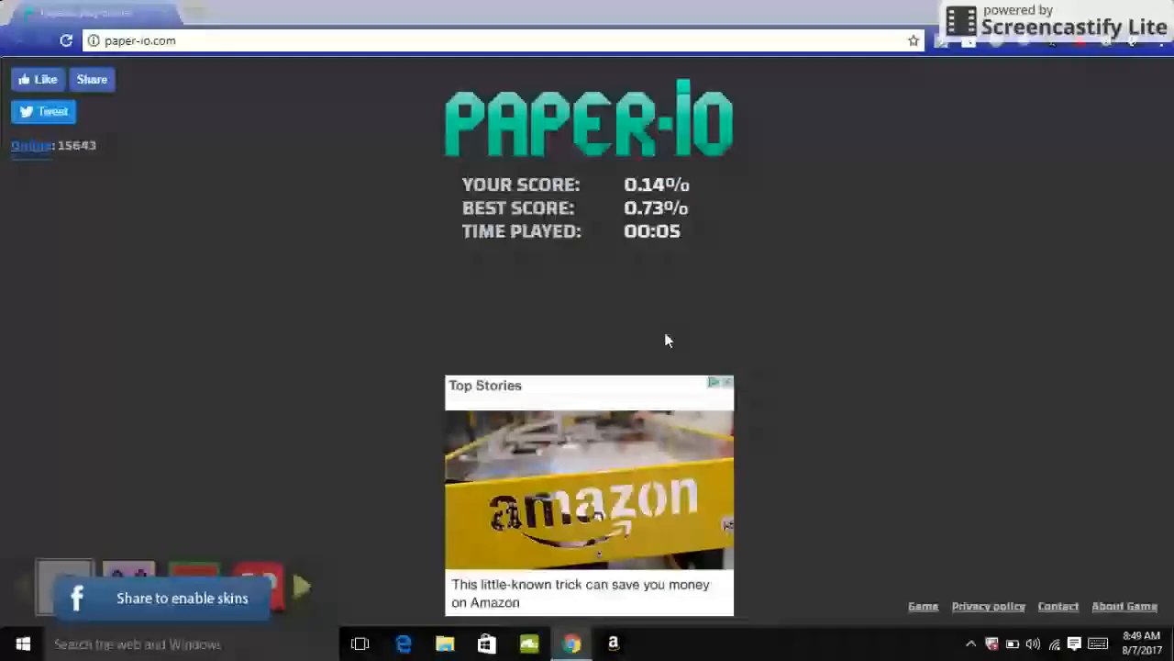
# - Close the Google ad under the score and ask to stop seeing it
pyautogui.click(723, 382)
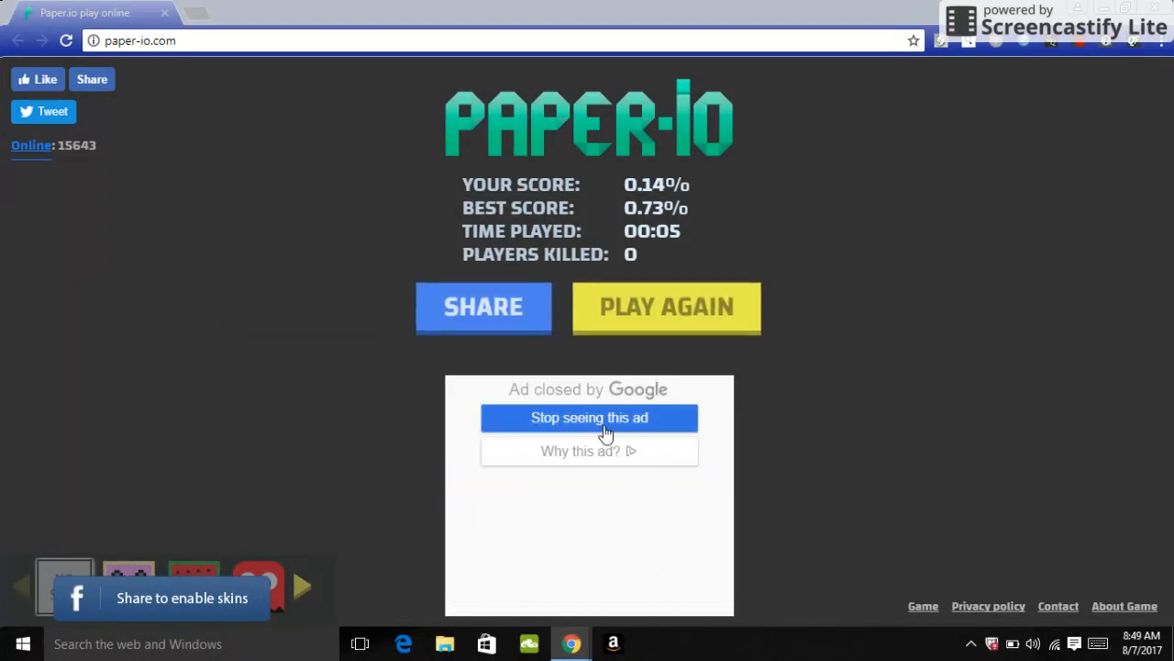
pyautogui.click(589, 417)
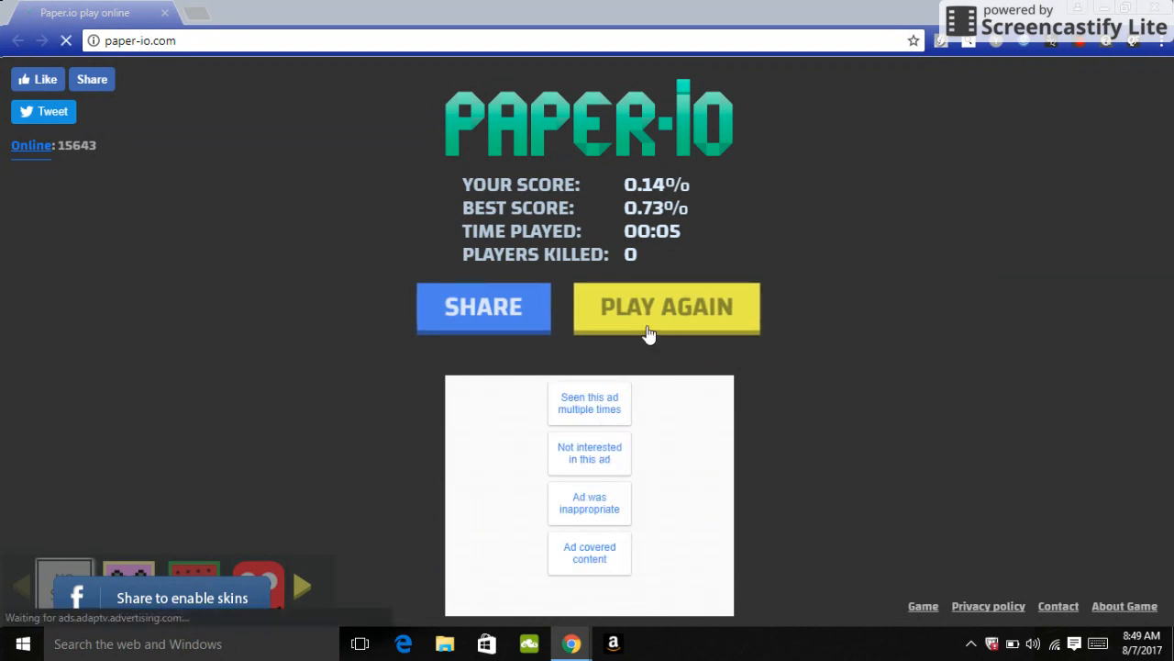
pyautogui.click(666, 306)
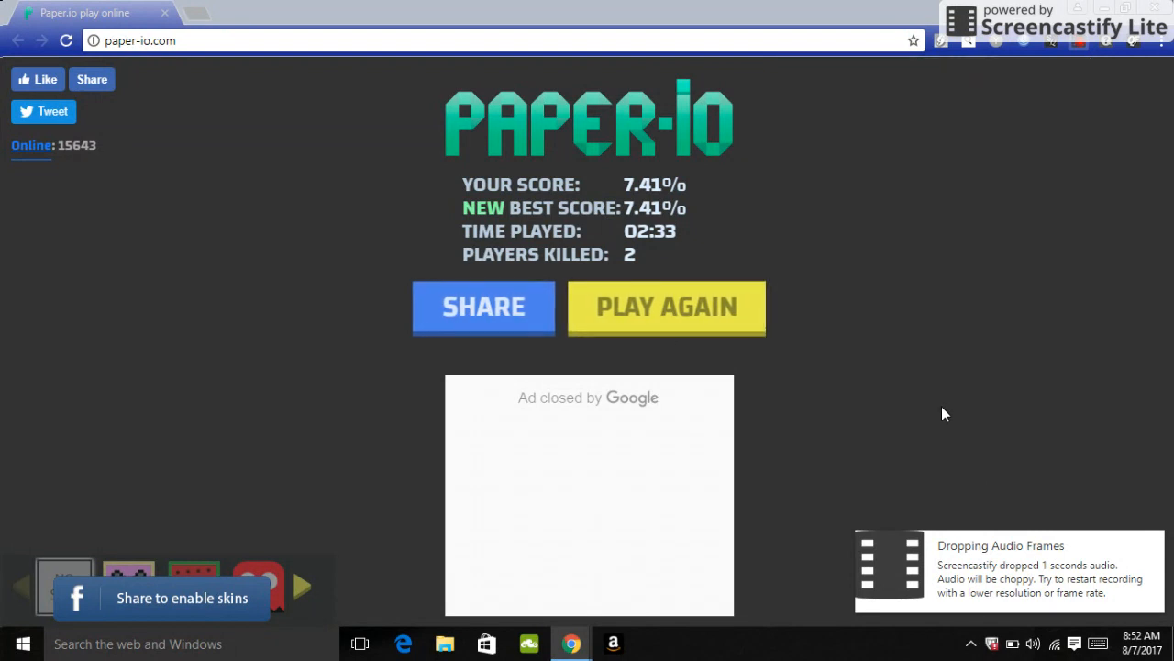
pyautogui.moveTo(666, 327)
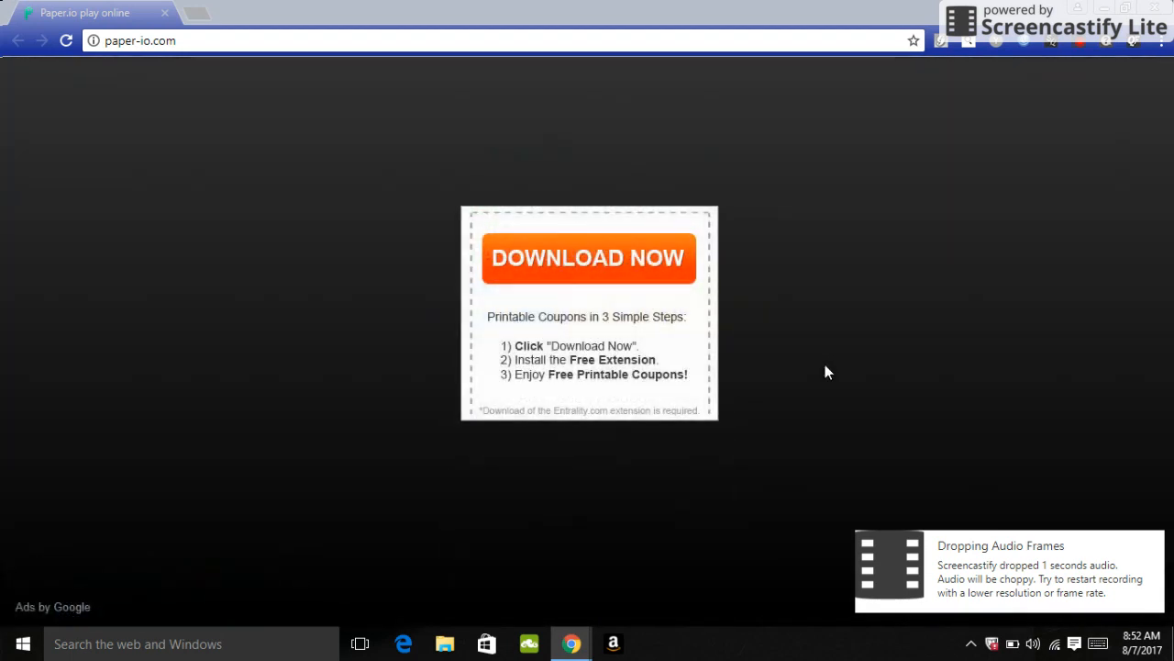
pyautogui.moveTo(706, 411)
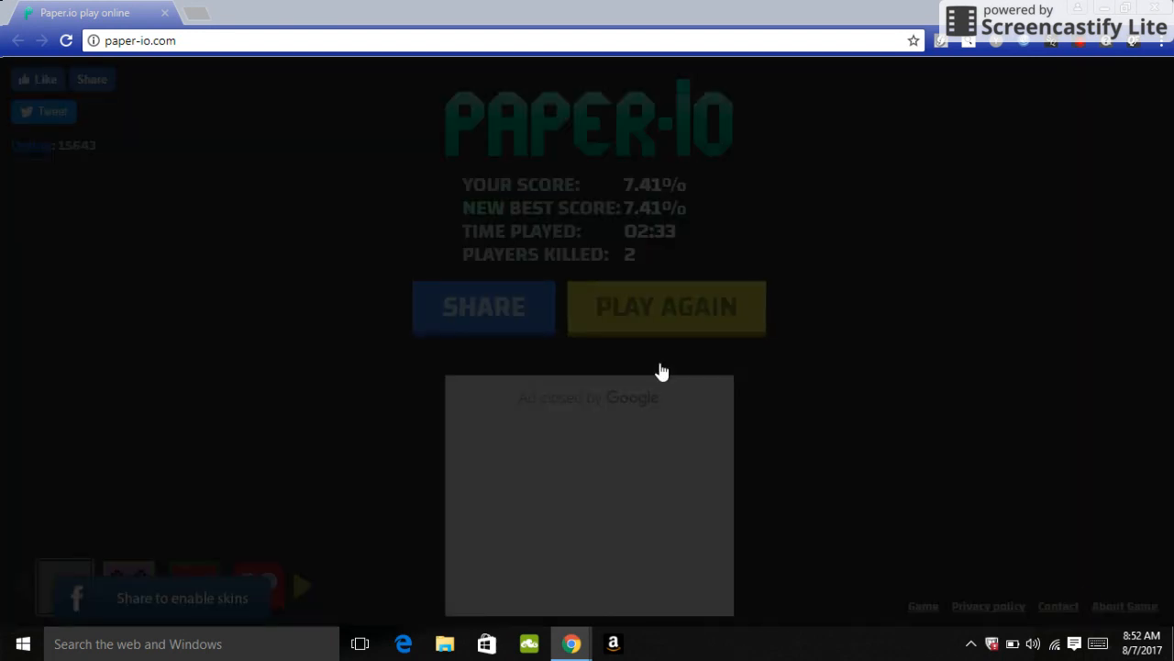
pyautogui.click(666, 307)
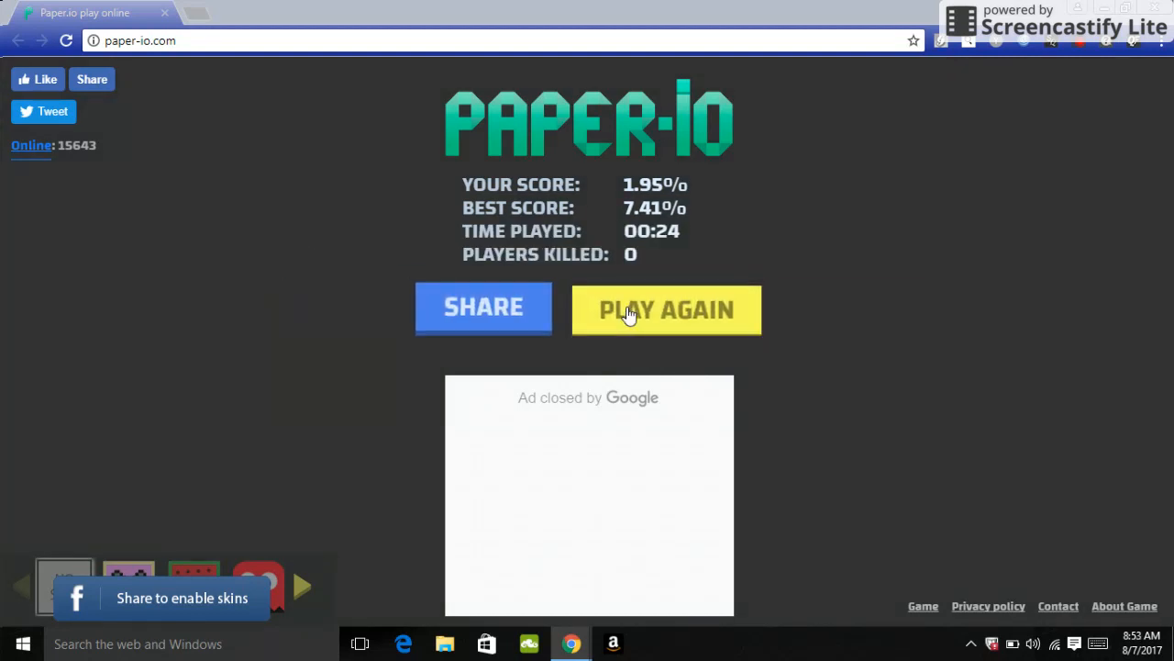
# - Request another round, bringing up the pre-round video ad with its skip countdown
pyautogui.click(666, 308)
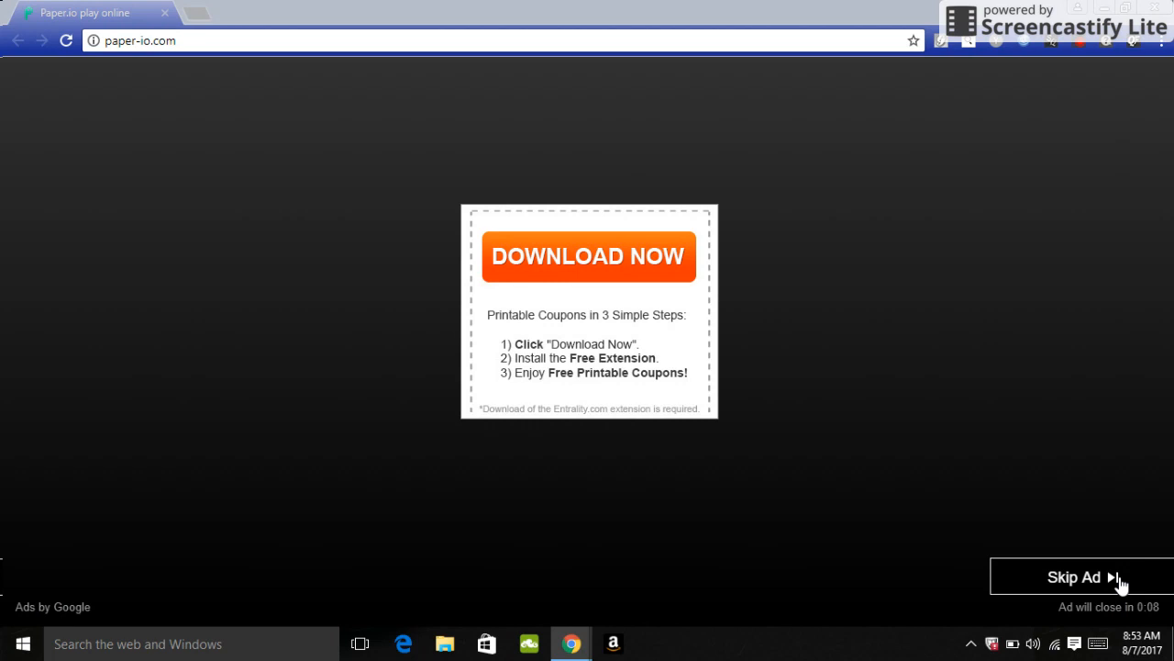
pyautogui.click(1074, 576)
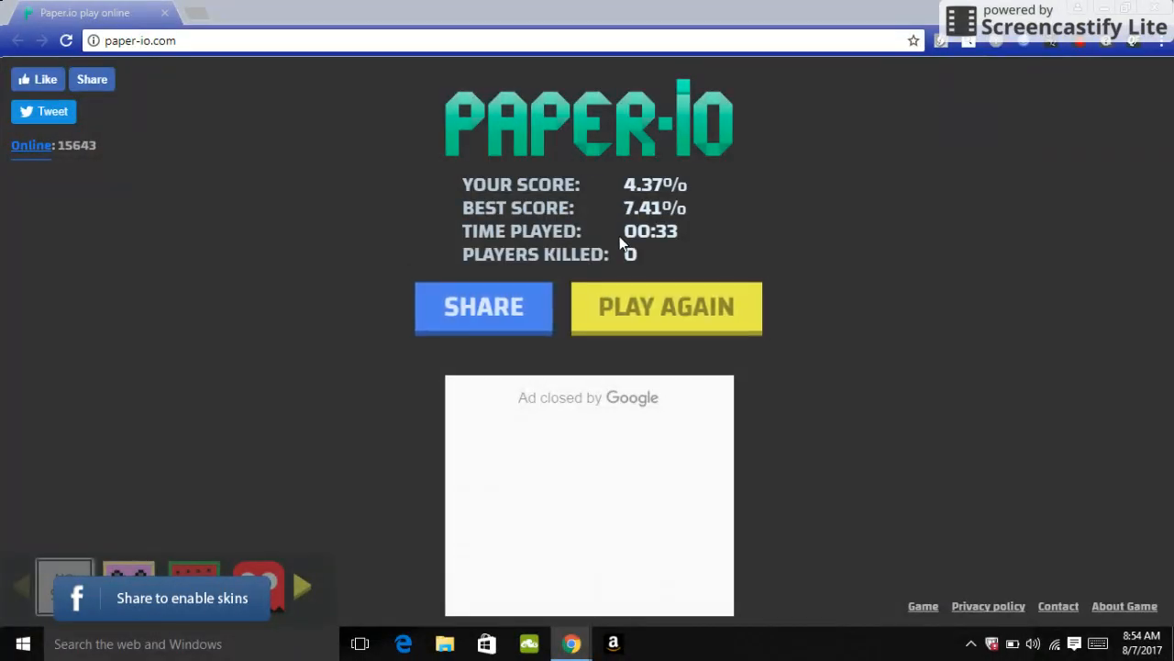
pyautogui.moveTo(651, 314)
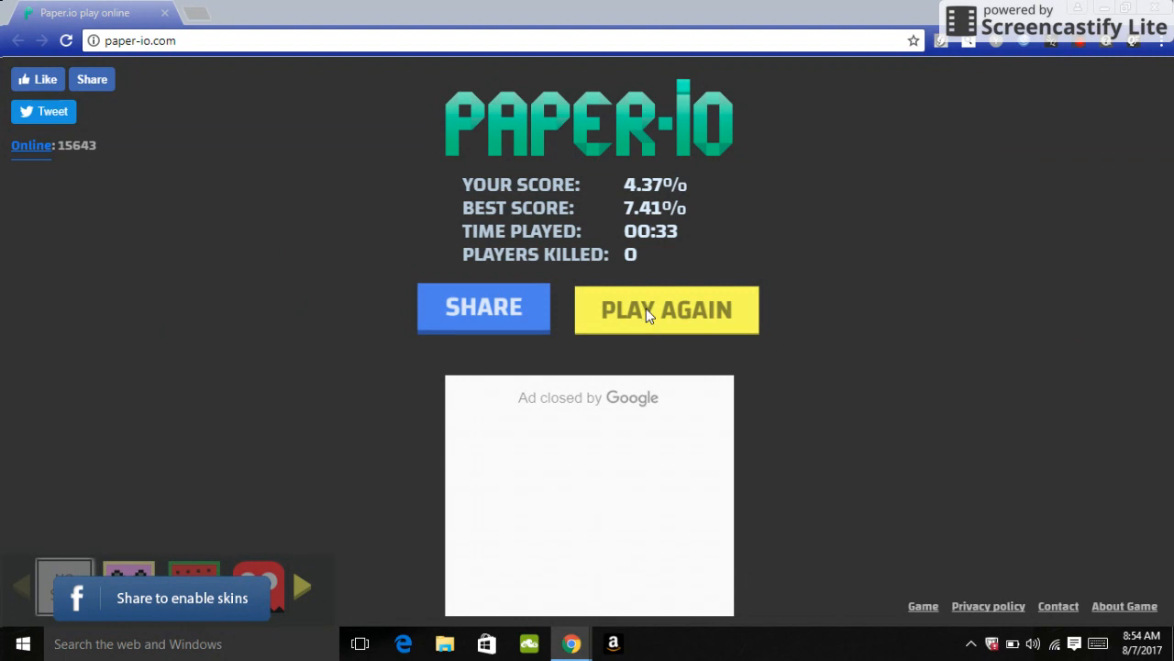
# - Request another round from the 4.37% score screen, bringing up the video ad
pyautogui.click(666, 309)
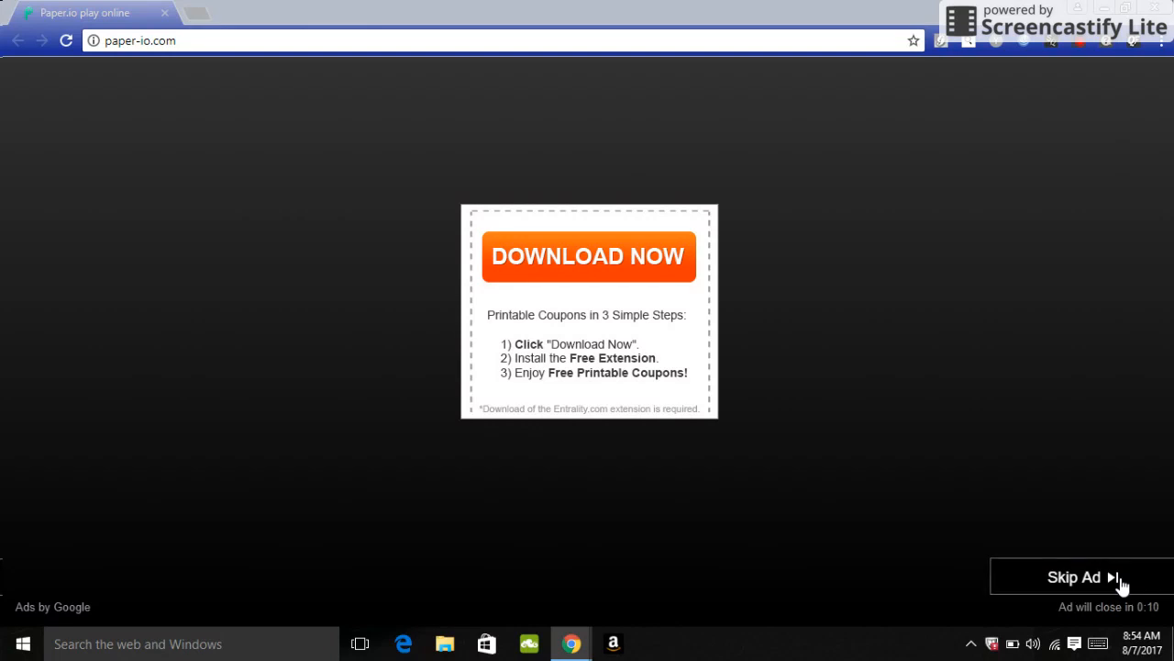
# - Skip the pre-round video ad so the next game can begin
pyautogui.click(1073, 576)
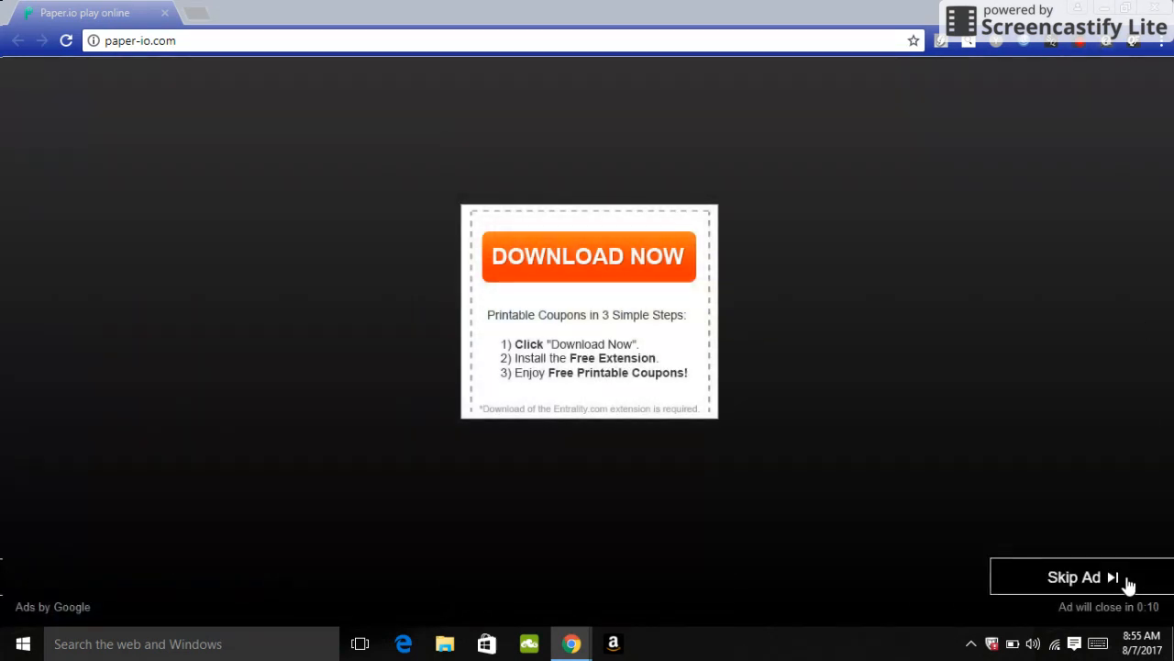
# - Skip the ad and play a brief round ending at 0.14%, best still 7.41%
pyautogui.click(1074, 576)
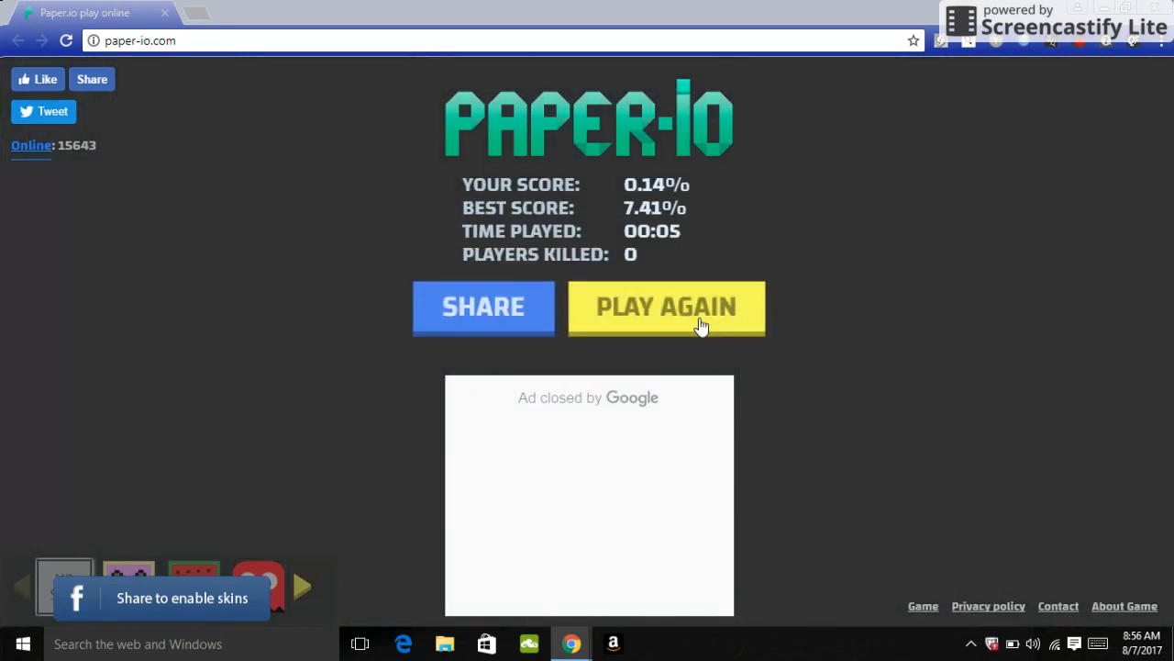
pyautogui.click(666, 309)
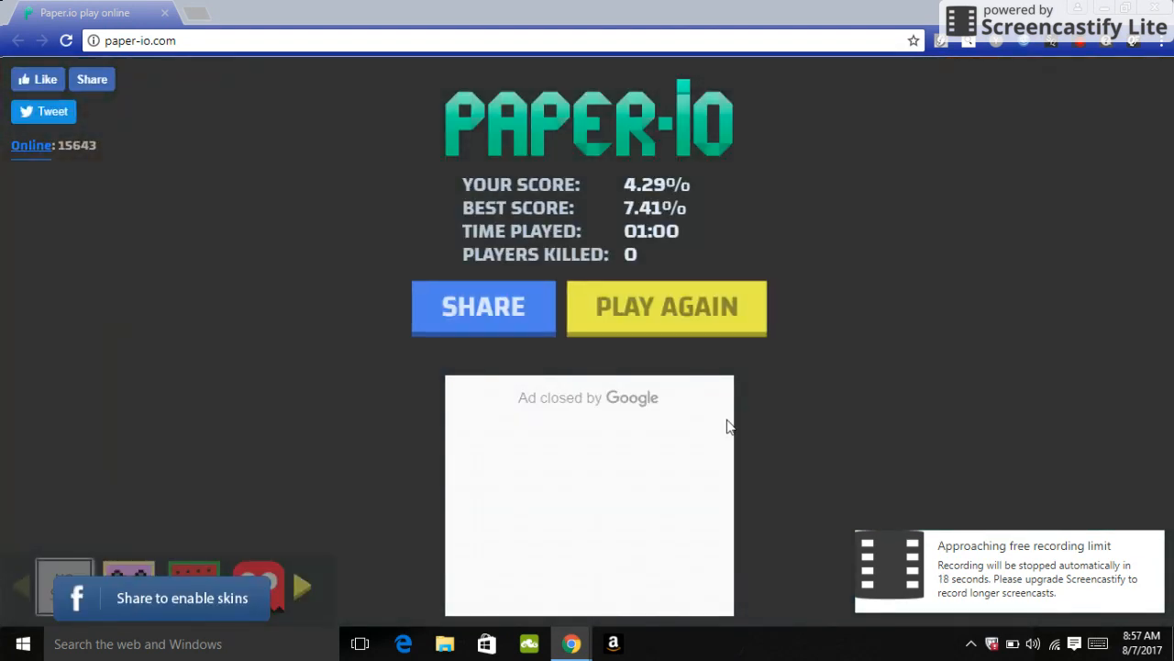
pyautogui.moveTo(668, 308)
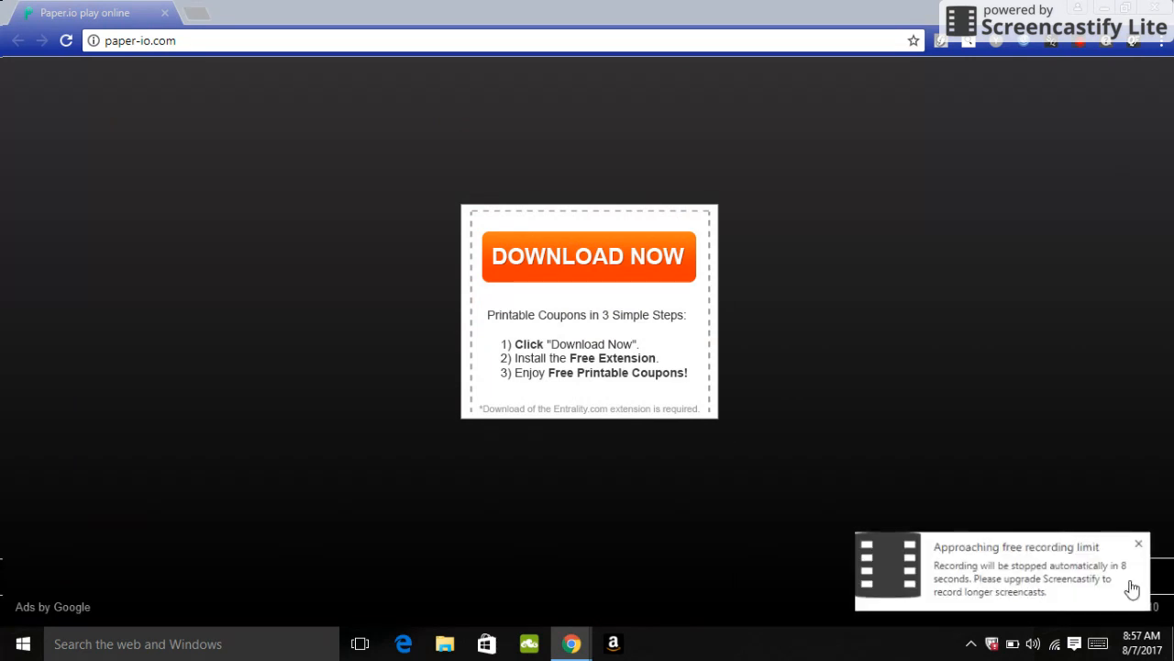
# - Request another round, bringing up the pre-game ad with its skip countdown
pyautogui.click(587, 257)
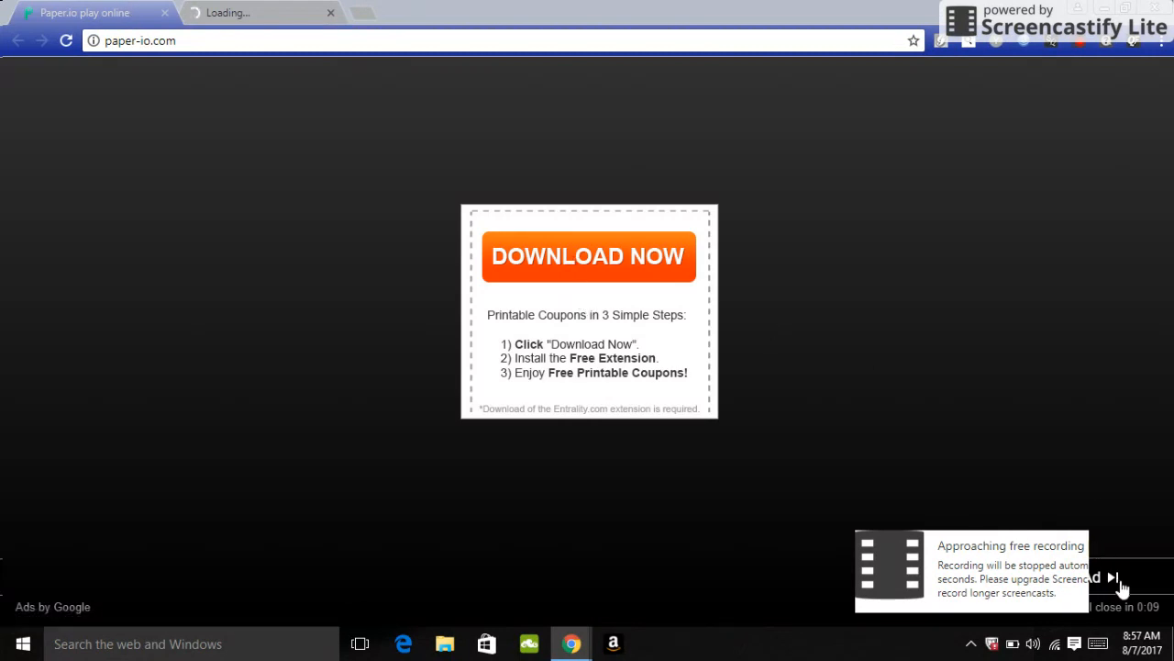